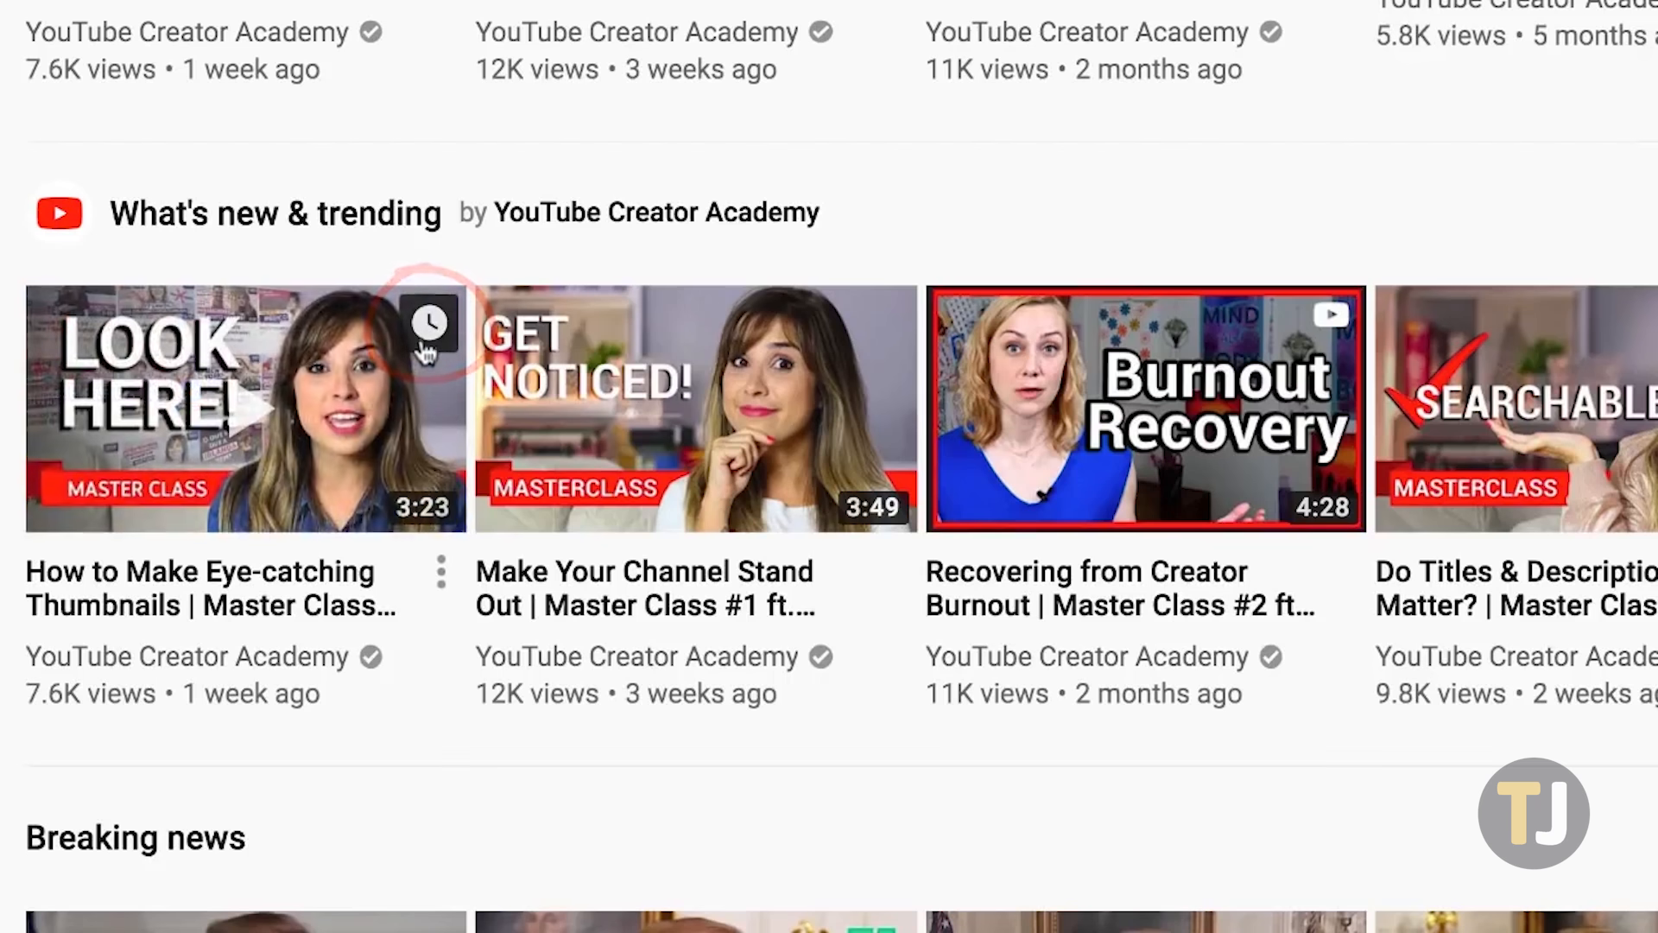
{"action": "mouse_move", "coordinate": [430, 324]}
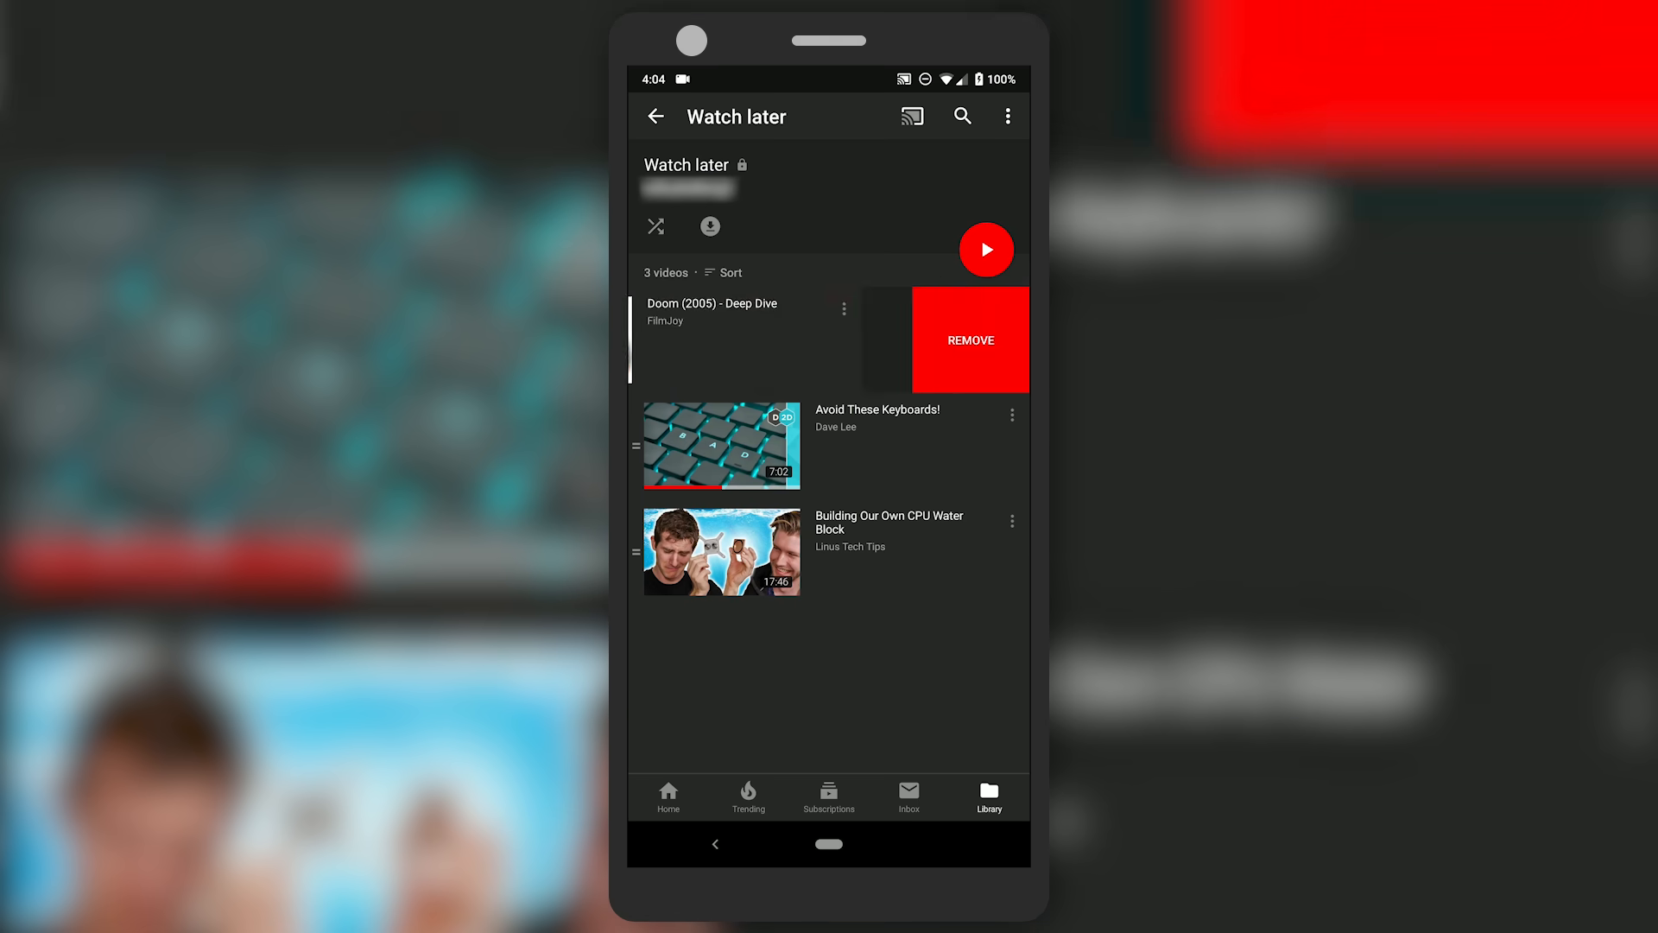
Remove a video from Watch later through its options menu in the mobile app.
{"action": "left_click", "coordinate": [969, 340]}
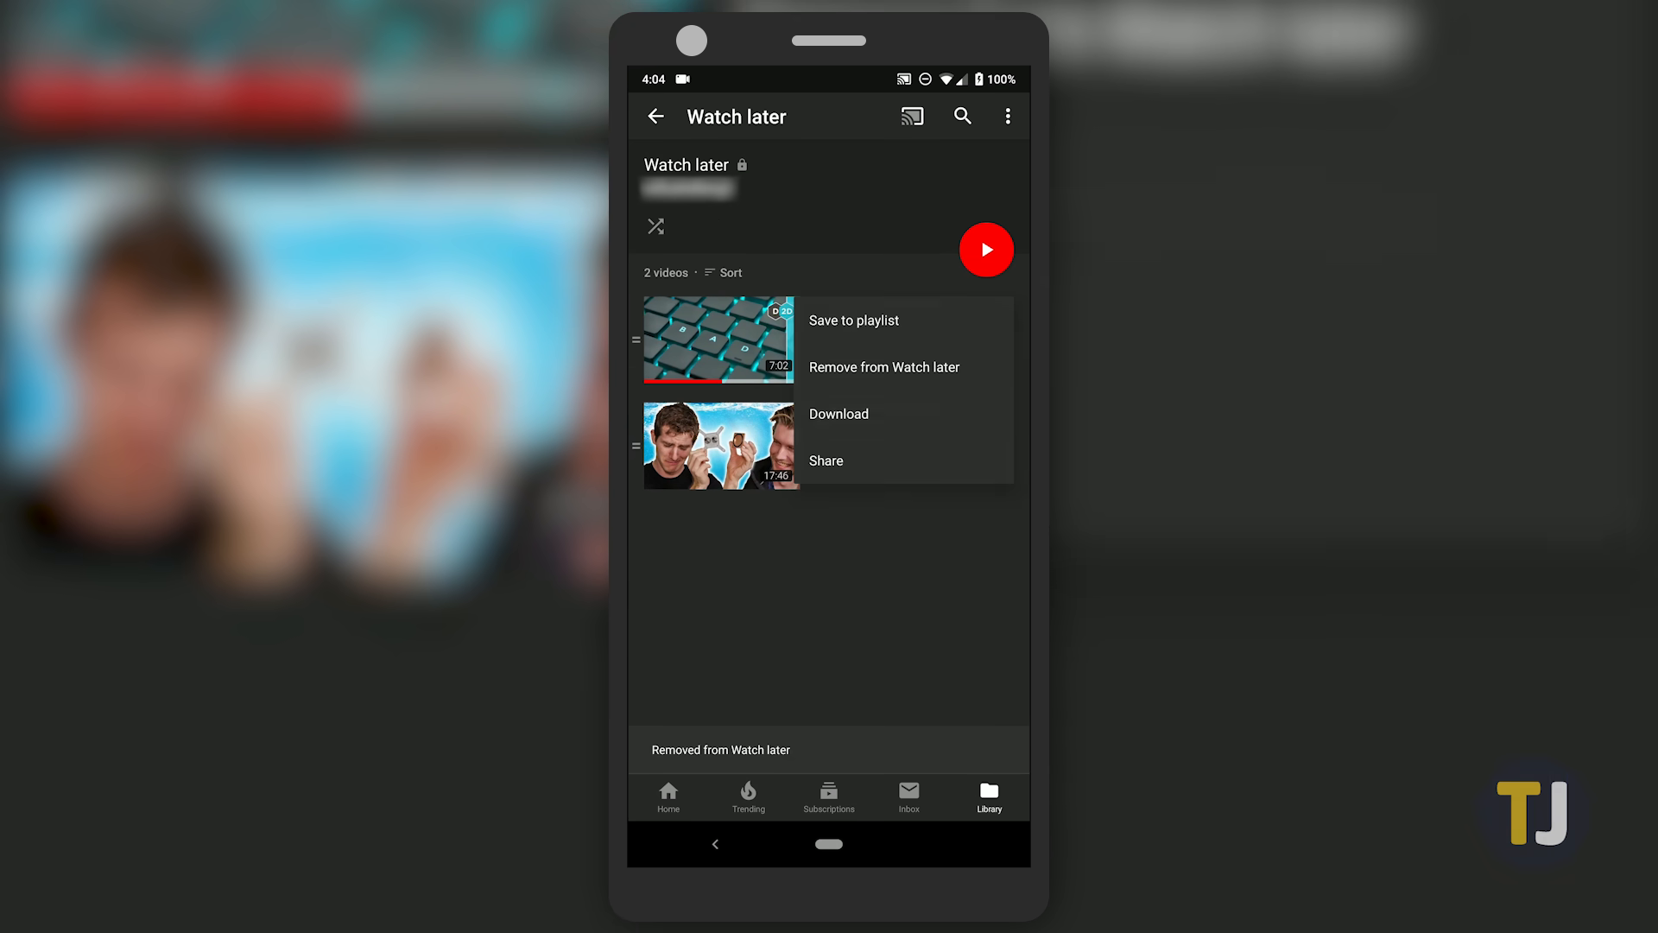
{"action": "left_click", "coordinate": [882, 366]}
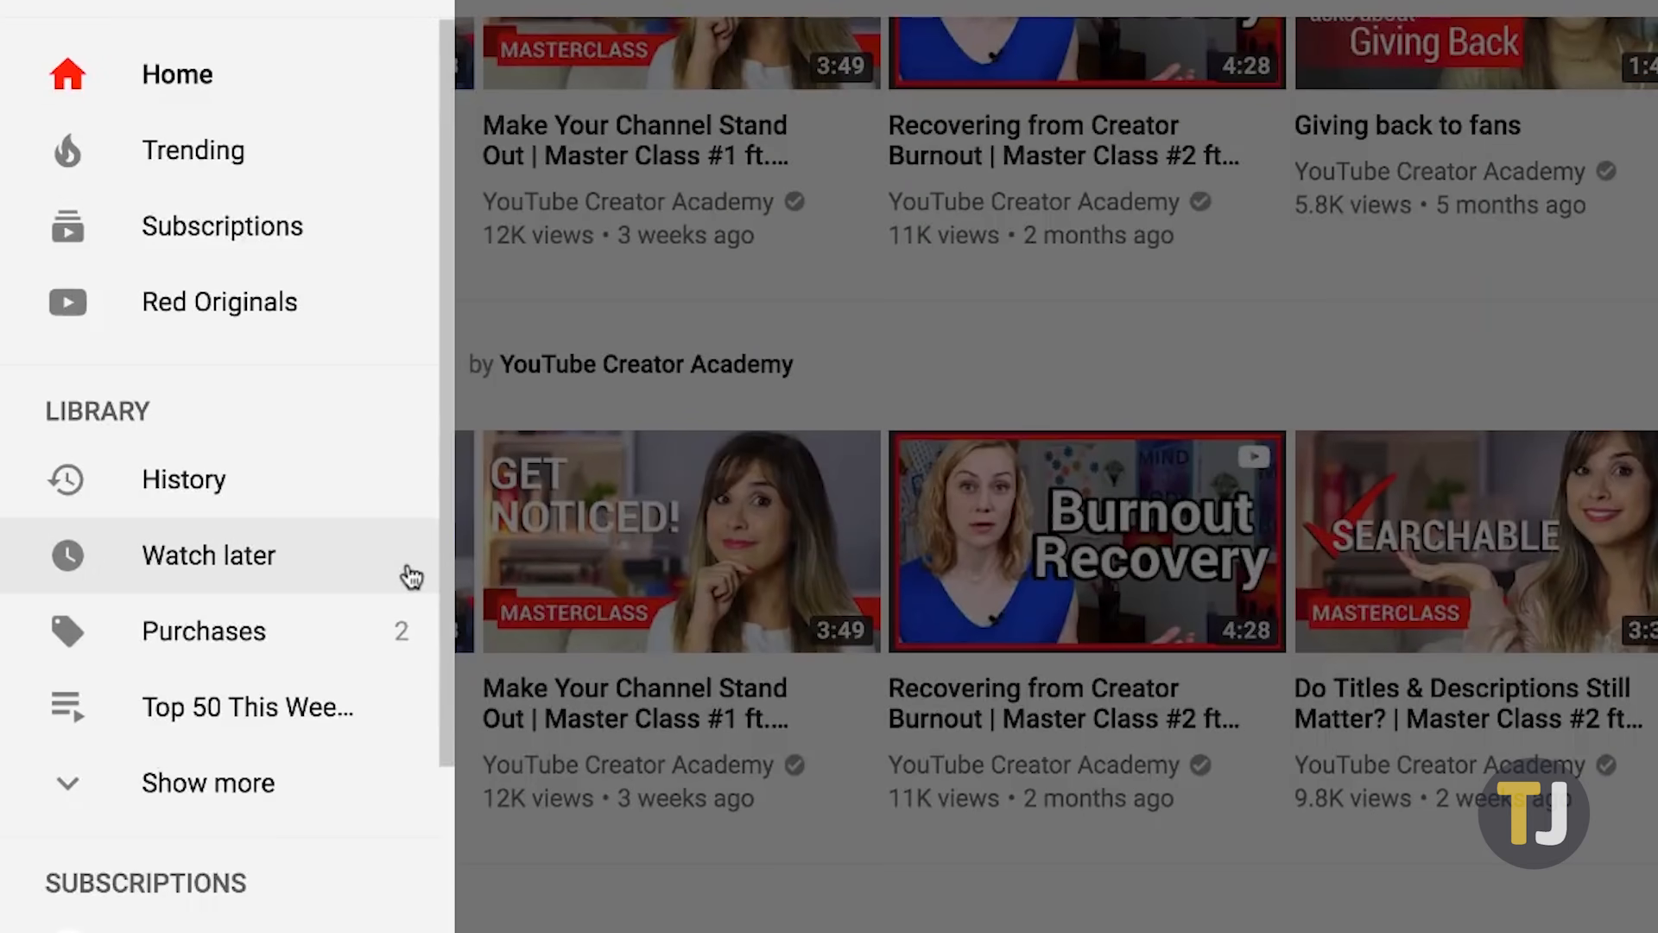
Show the Watch later playlist from the desktop sidebar and reposition the Giving back to fans video.
{"action": "left_click", "coordinate": [209, 555]}
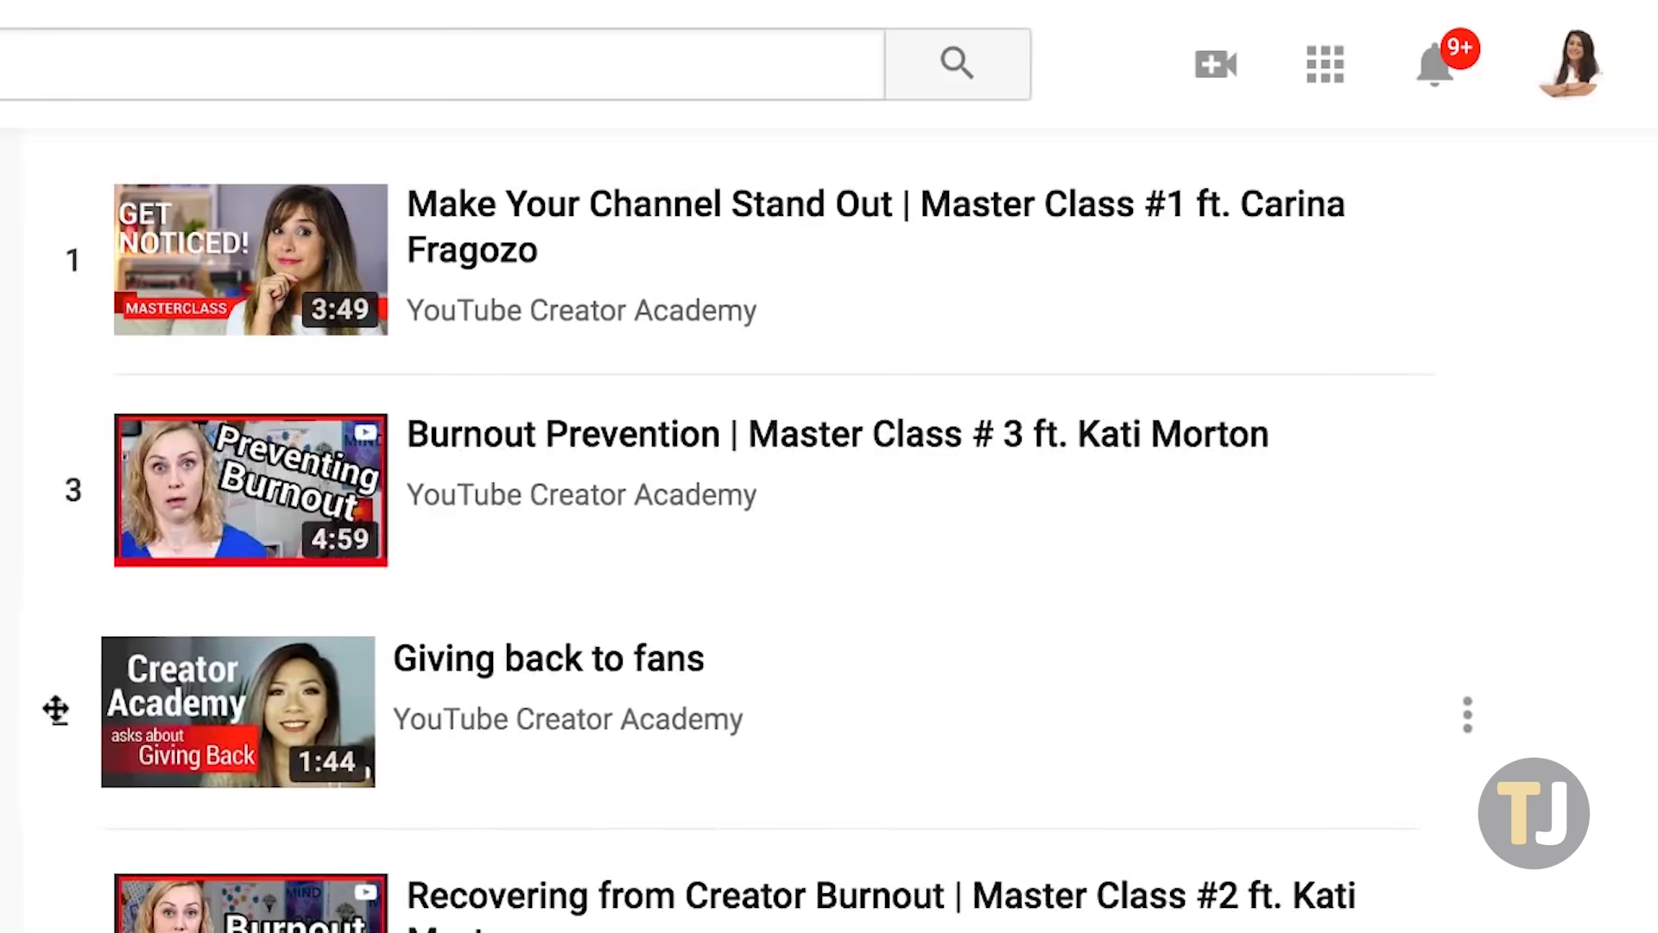
{"action": "left_click", "coordinate": [1467, 715]}
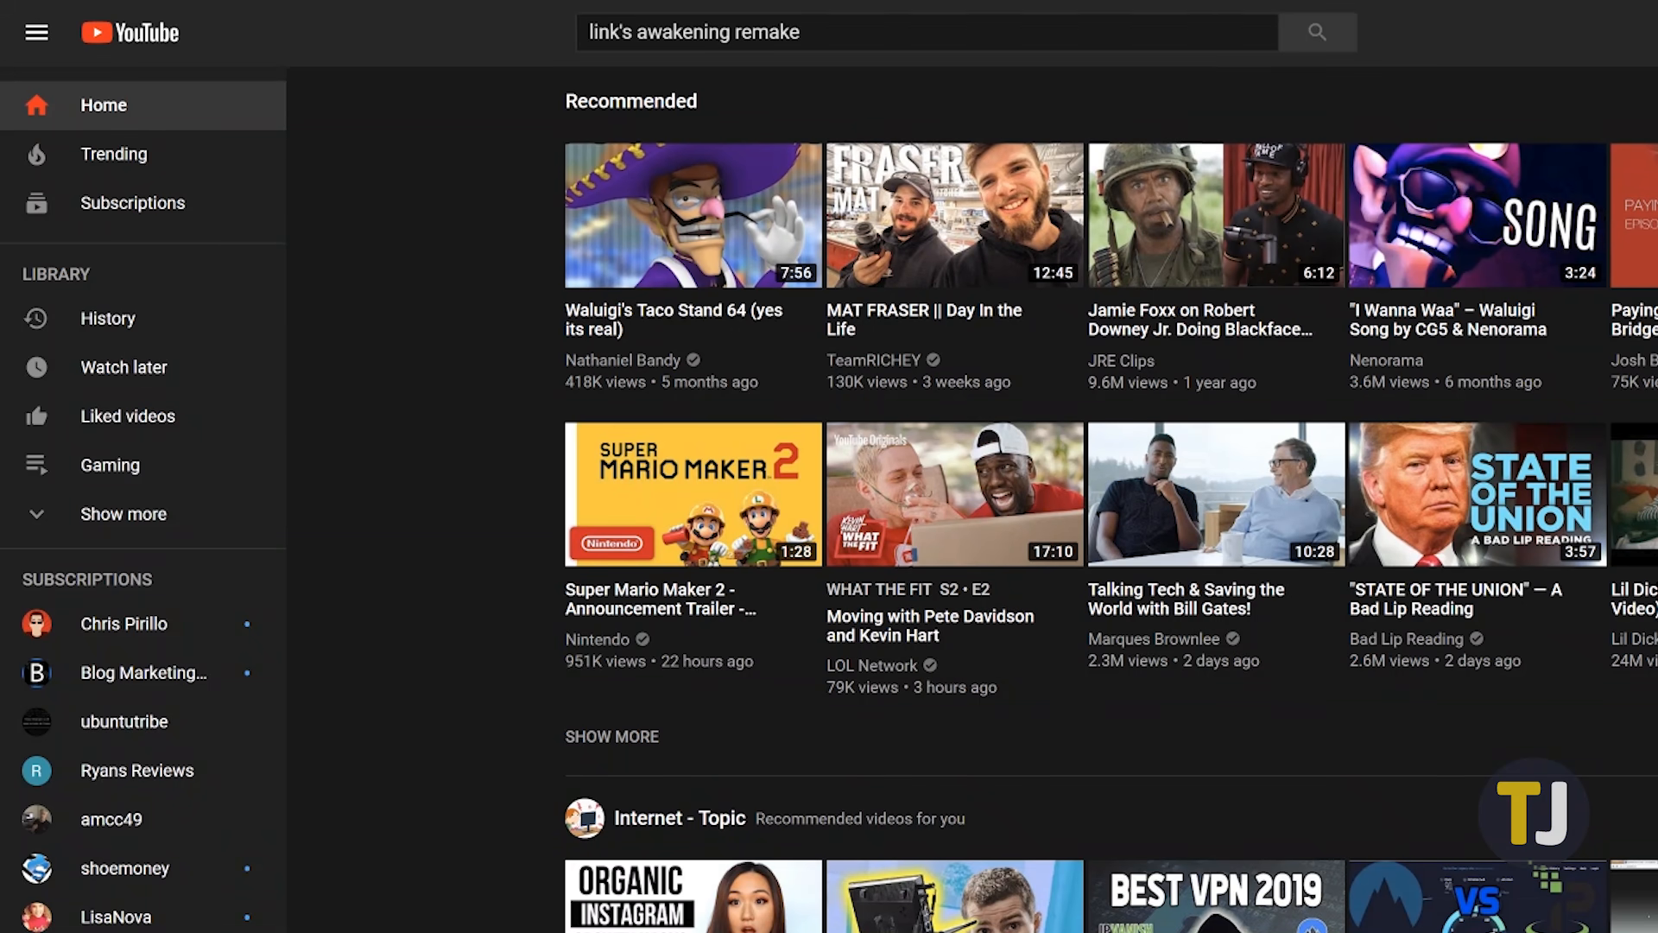
{"action": "mouse_move", "coordinate": [263, 896]}
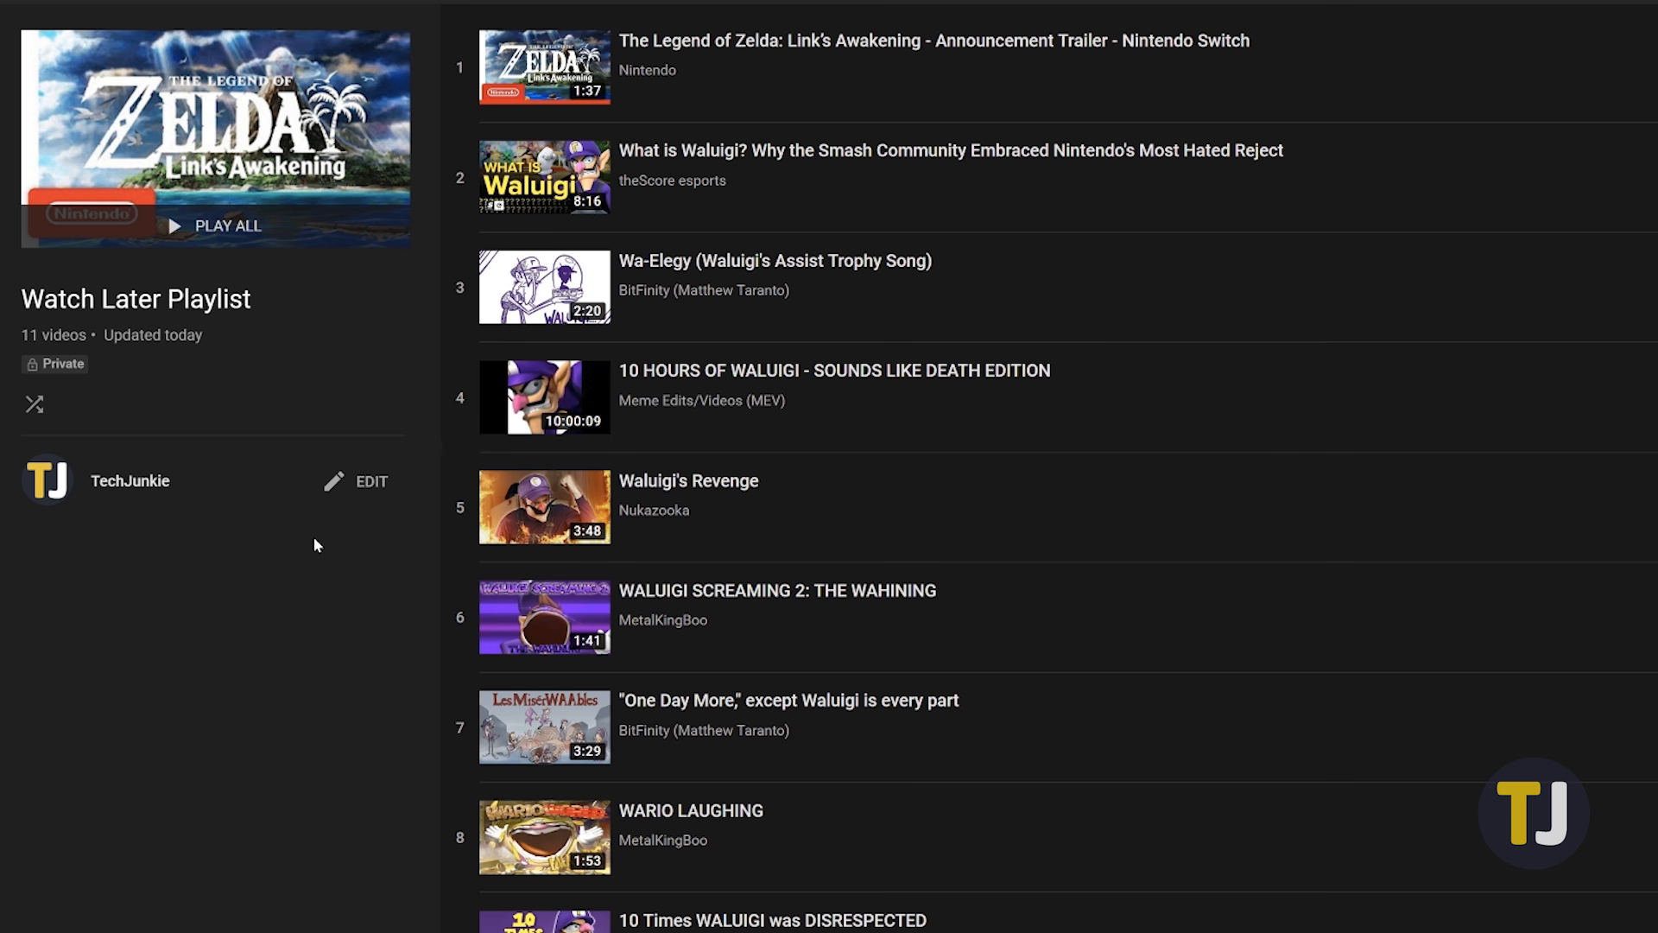
{"action": "mouse_move", "coordinate": [360, 499]}
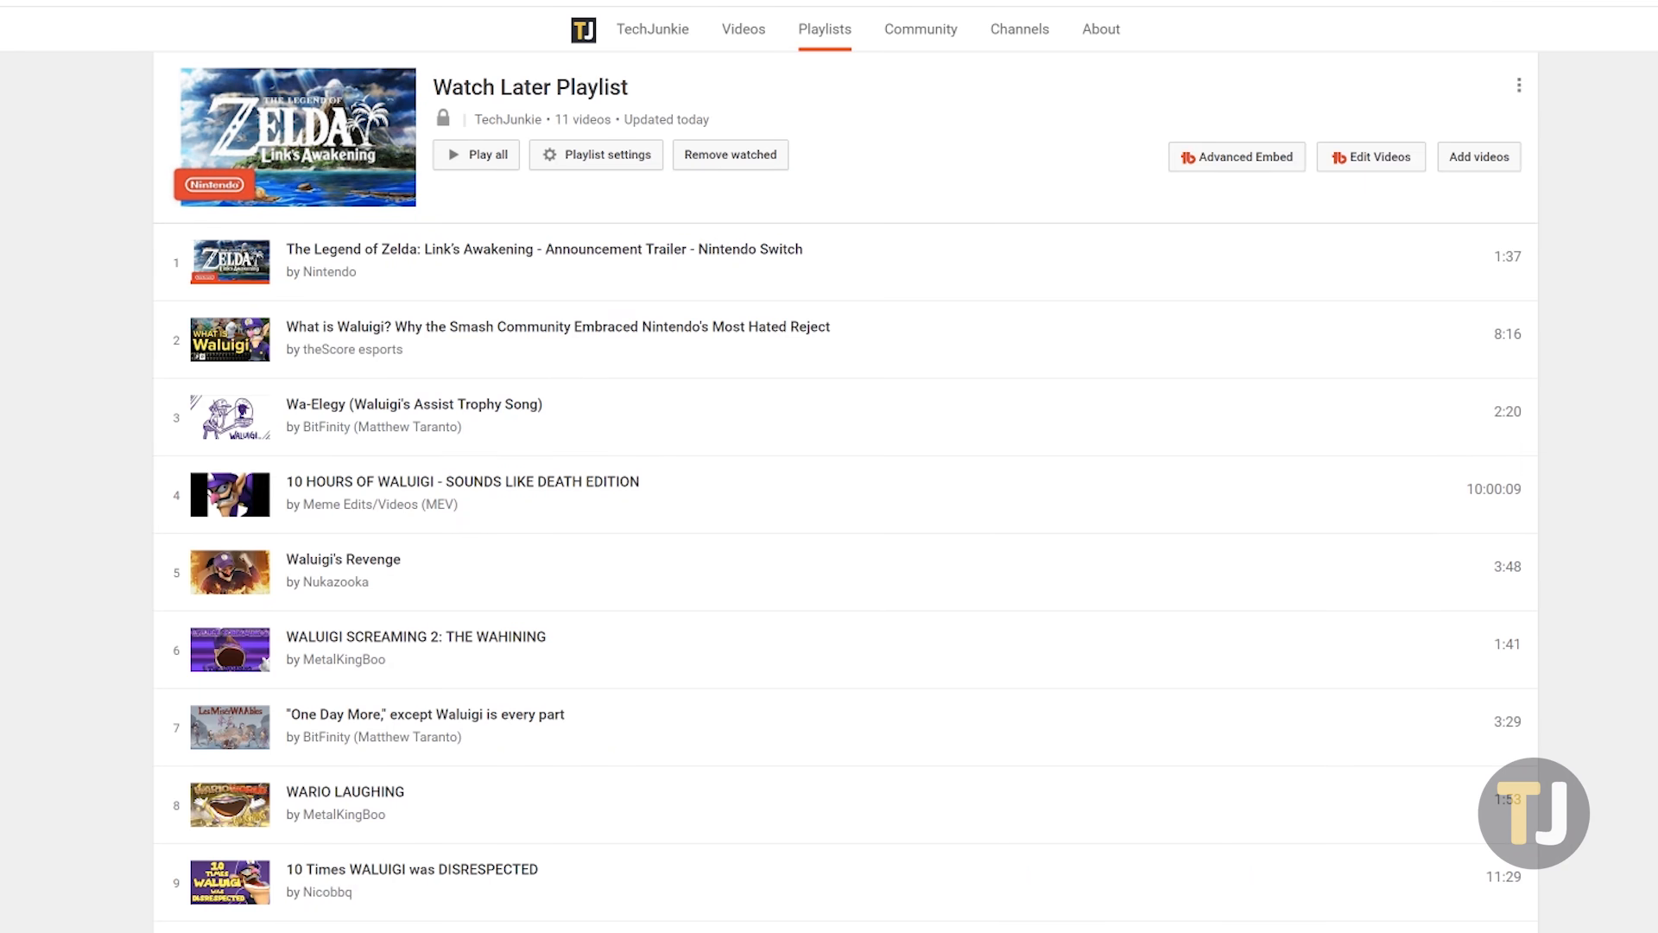
Bring up Chrome's developer console beside the classic Watch Later playlist via Ctrl+Shift+J.
{"action": "key", "text": "ctrl+shift+j"}
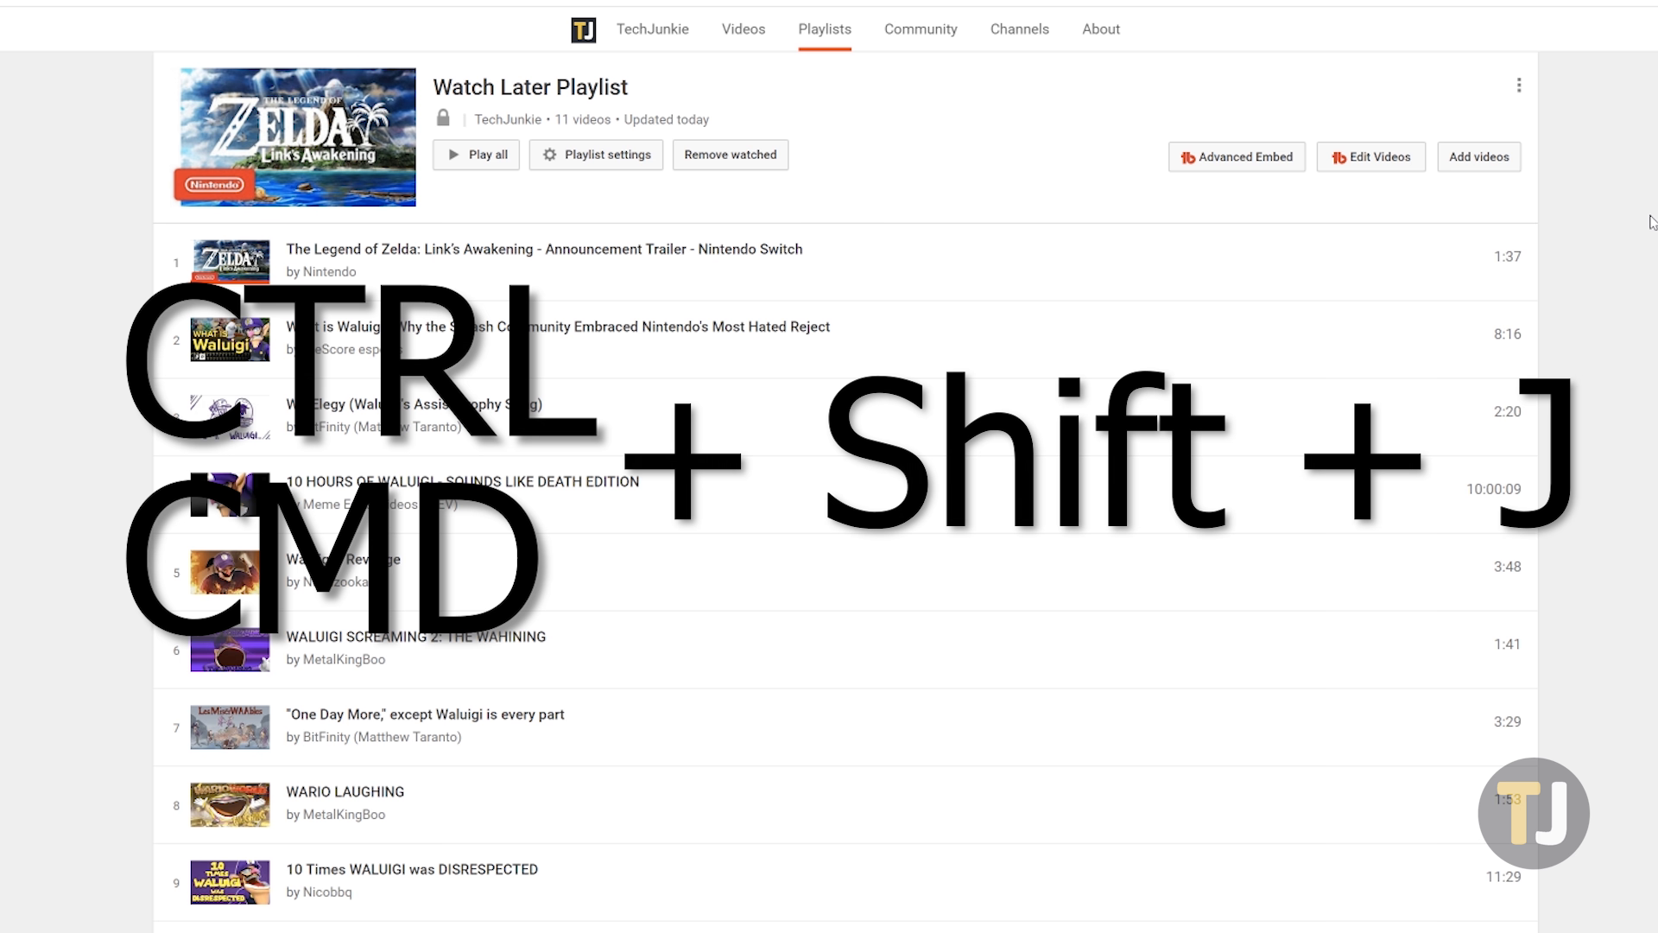
{"action": "key", "text": "ctrl+shift+j"}
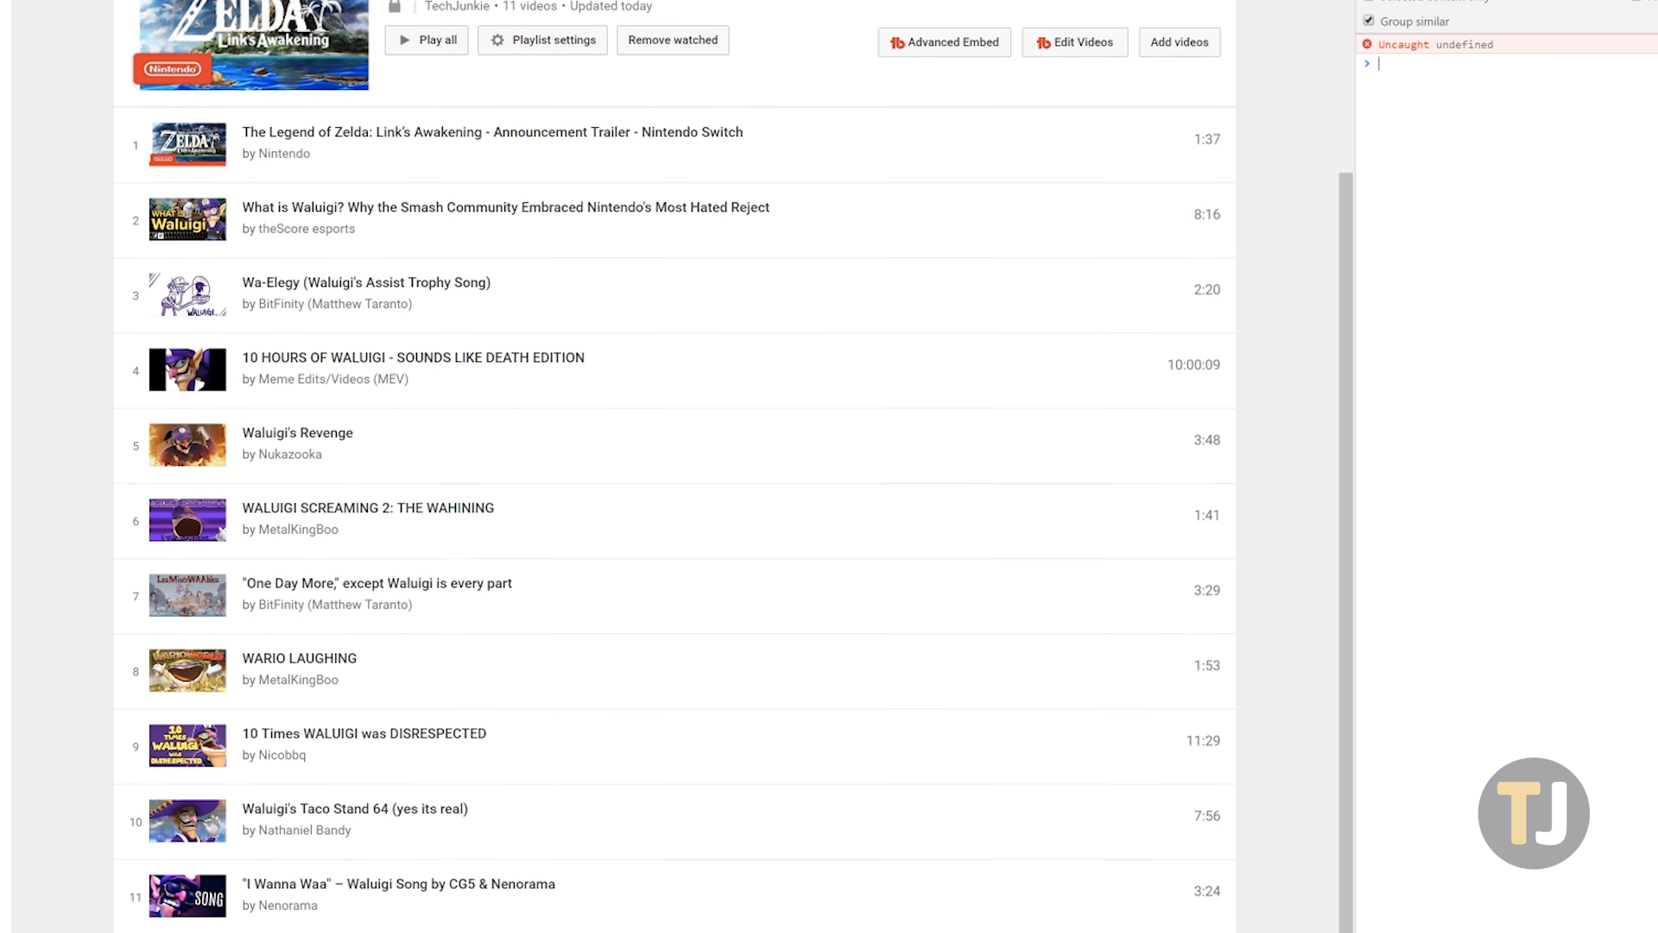
Run the pasted deleteWL removal script in the Console, returning undefined.
{"action": "scroll", "scroll_direction": "down", "scroll_amount": 3}
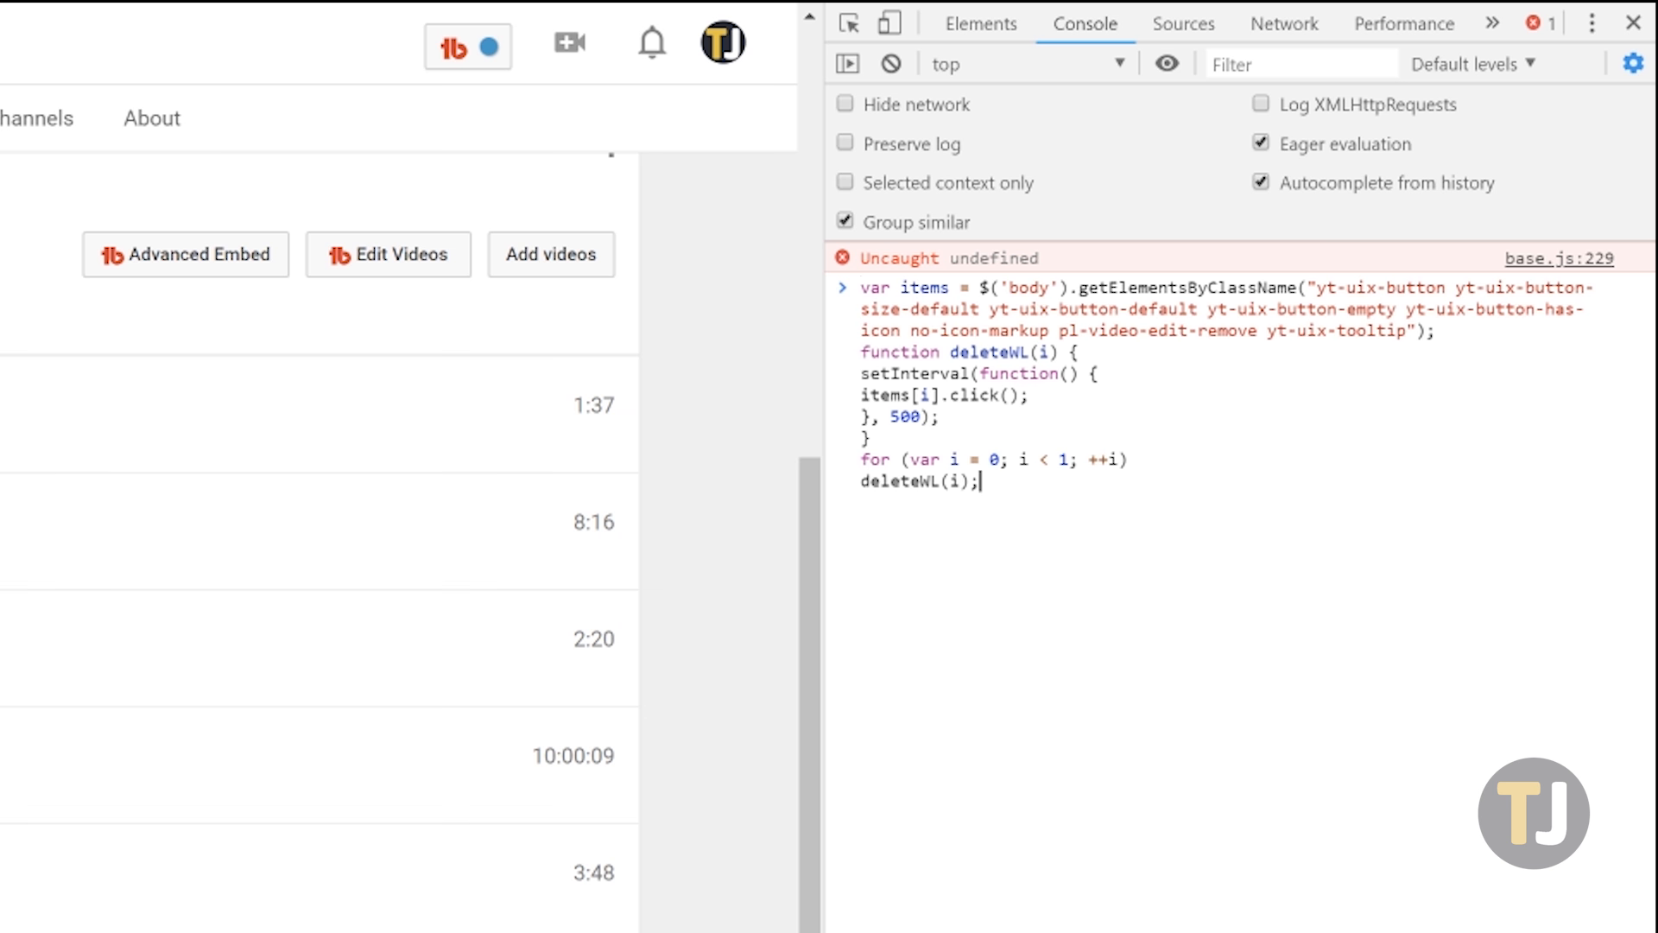
{"action": "key", "text": "Enter"}
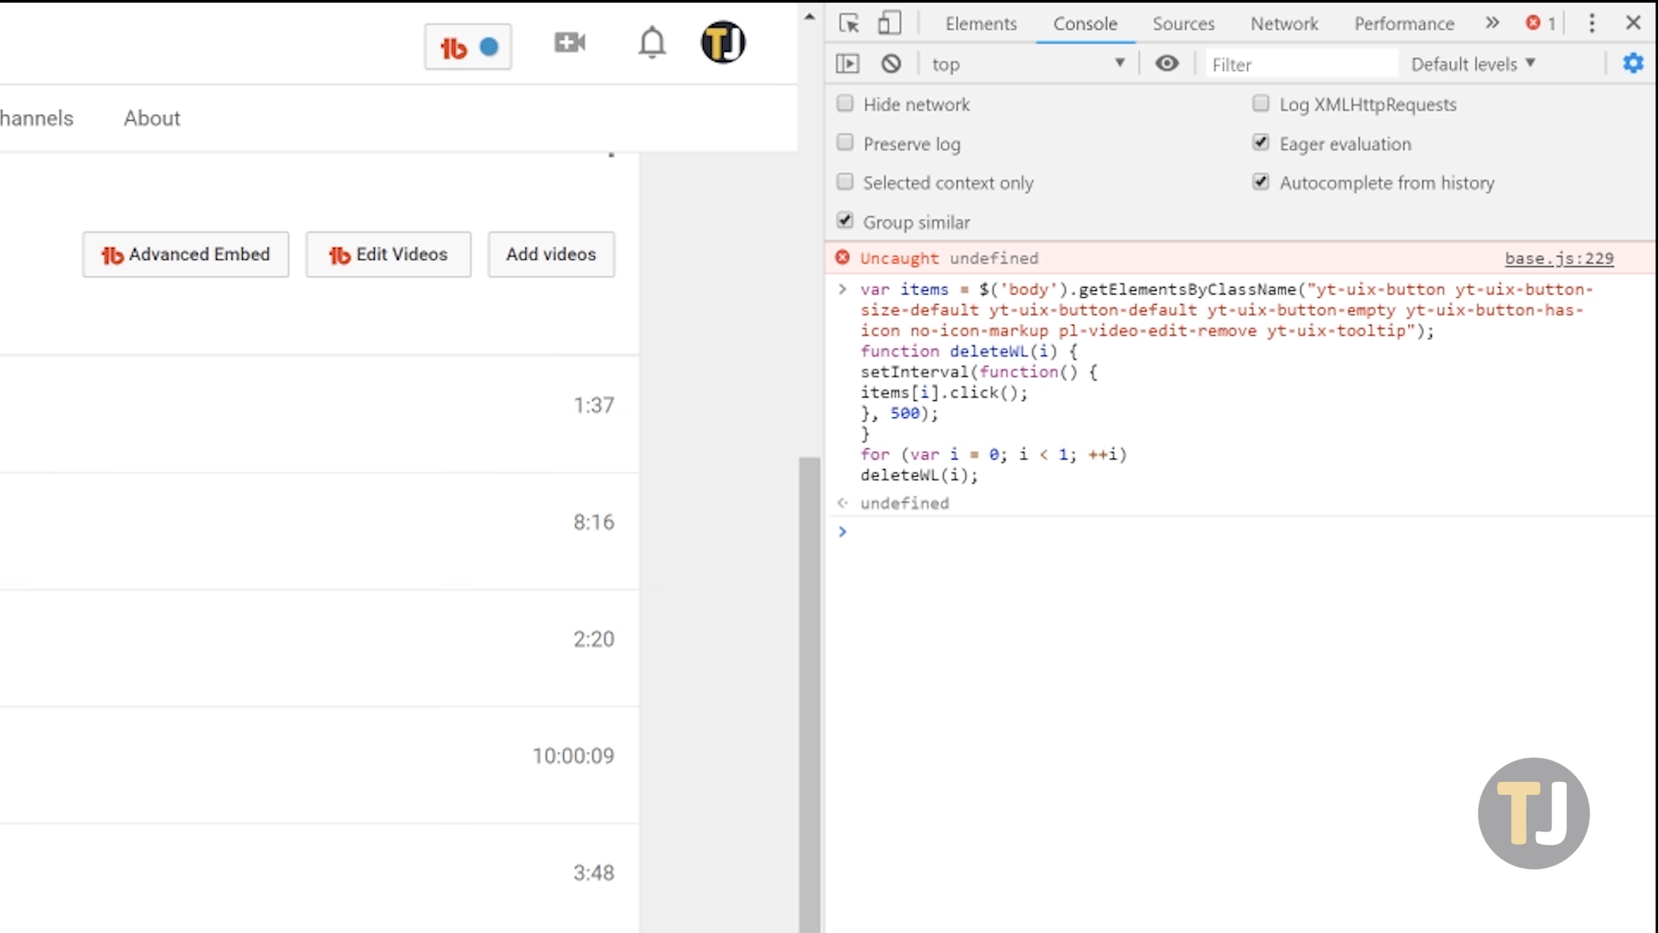